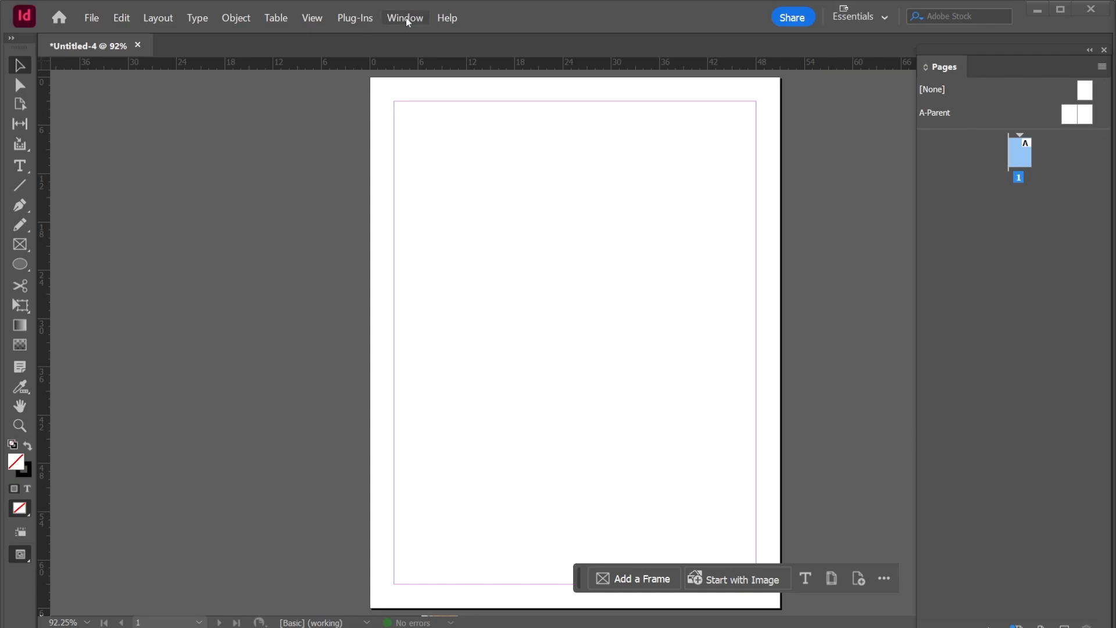
- Show the Math Expressions panel beside the page and open its Insert MathML input
{"action": "left_click", "coordinate": [405, 18]}
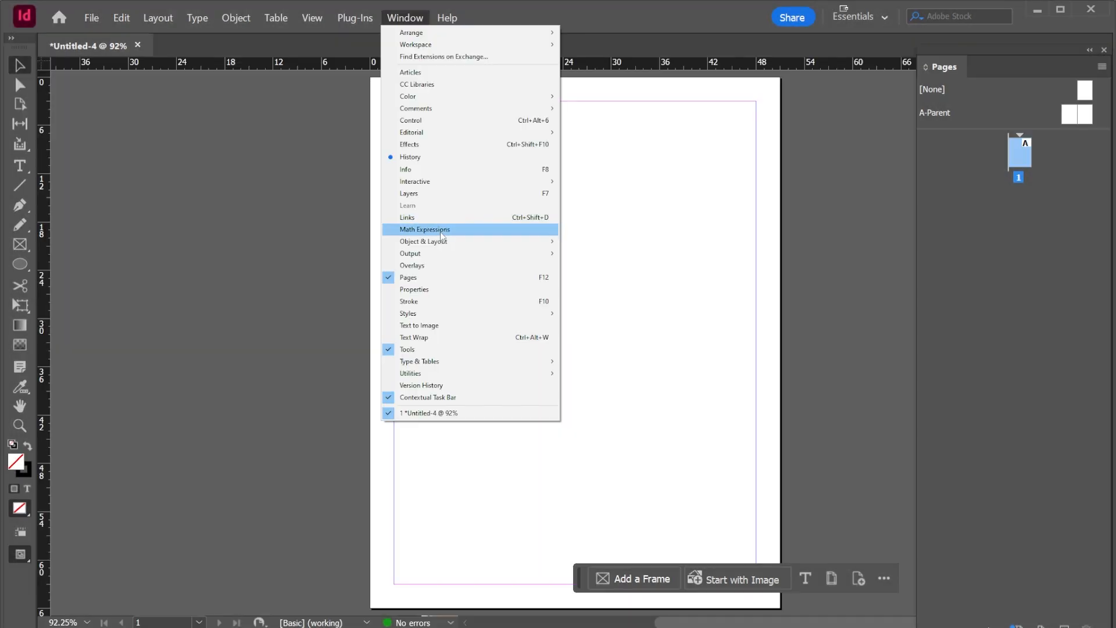
{"action": "left_click", "coordinate": [424, 229]}
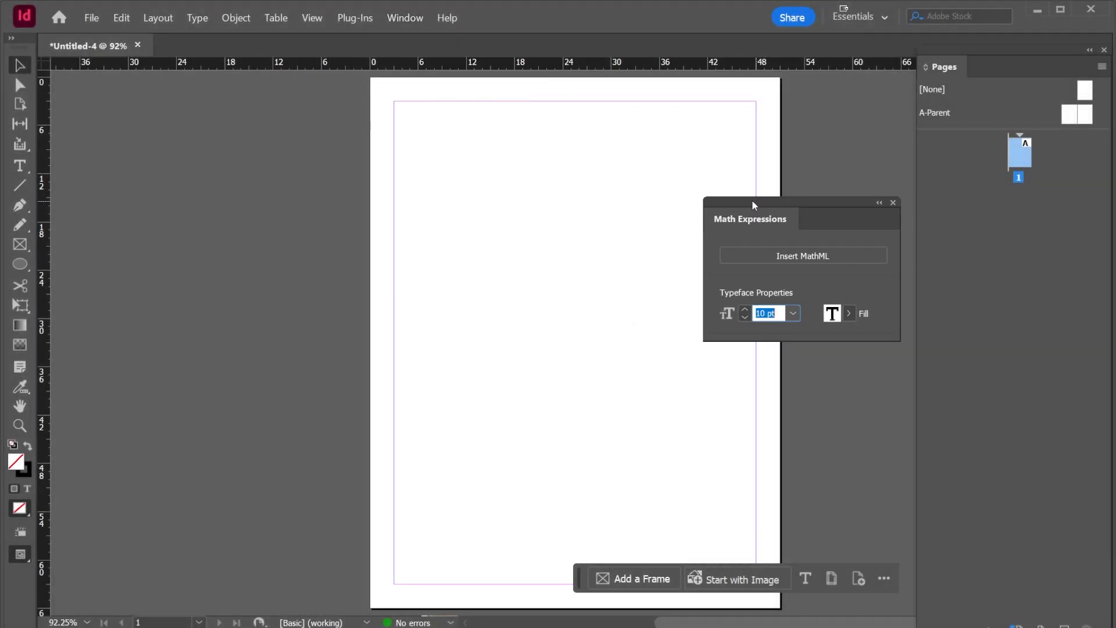
{"action": "left_click_drag", "start_coordinate": [751, 206], "coordinate": [708, 196]}
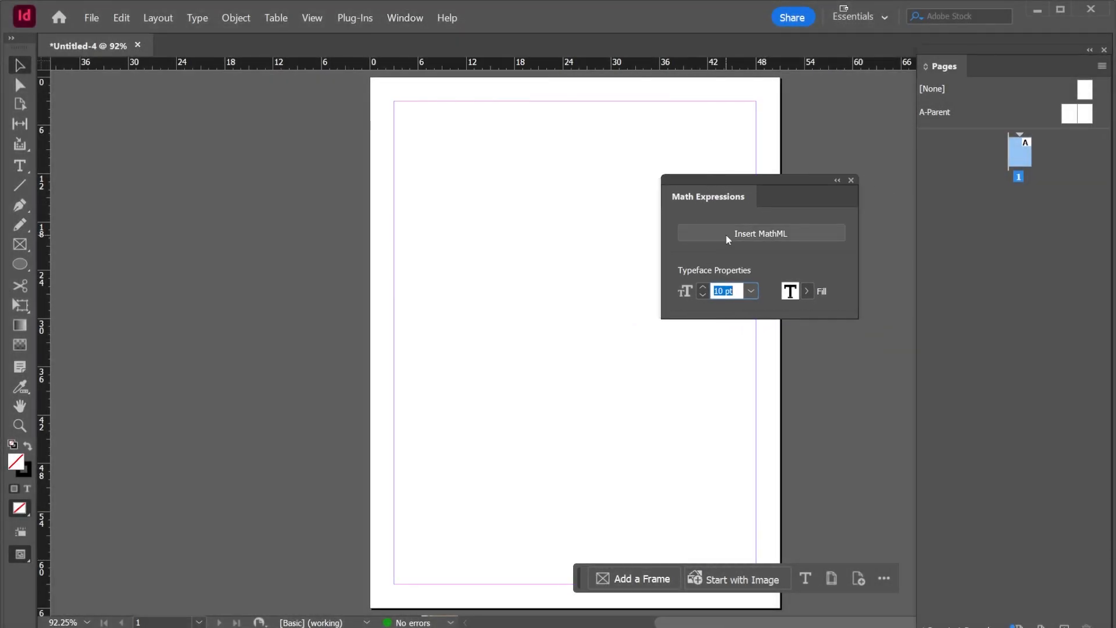
{"action": "left_click", "coordinate": [760, 233]}
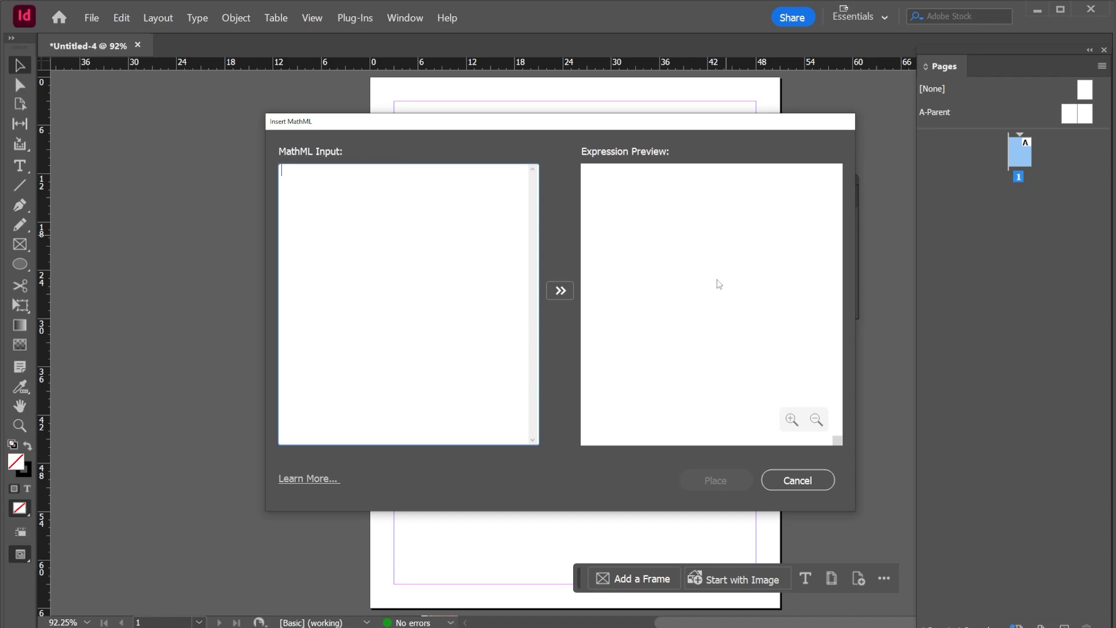
{"action": "mouse_move", "coordinate": [715, 287]}
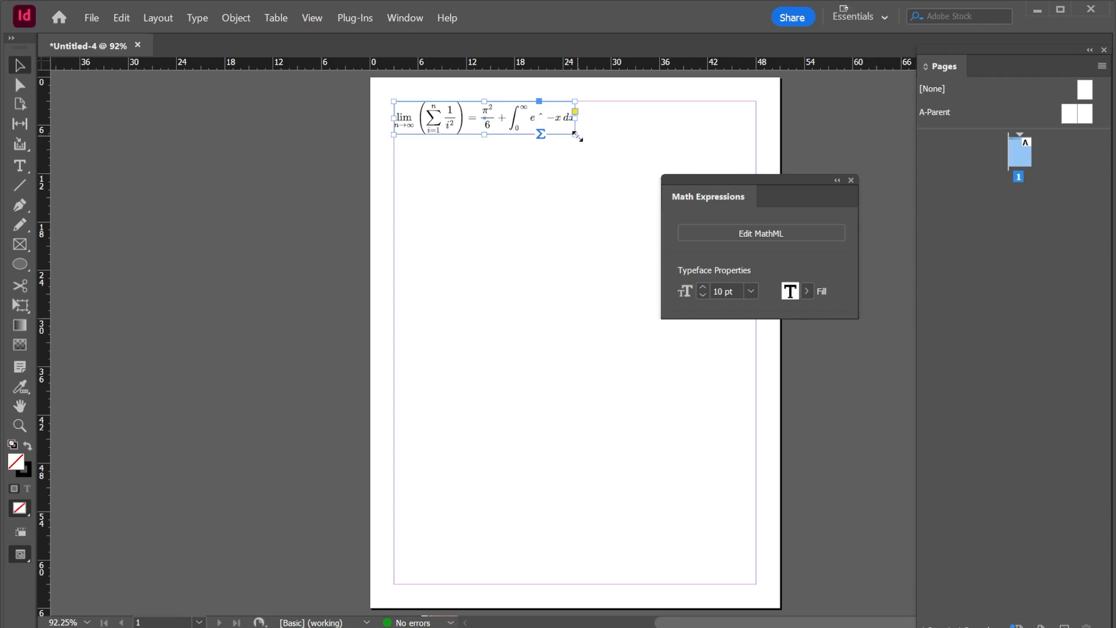
- Enlarge the limit, summation and integral expression frame across the top of the page
{"action": "left_click_drag", "start_coordinate": [577, 136], "coordinate": [648, 171]}
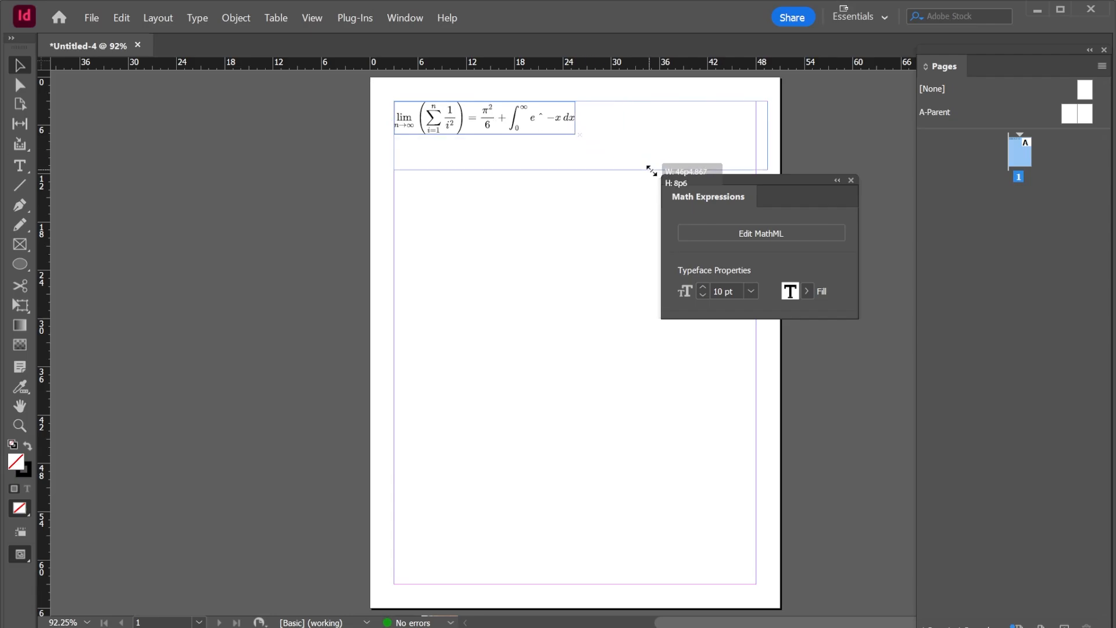